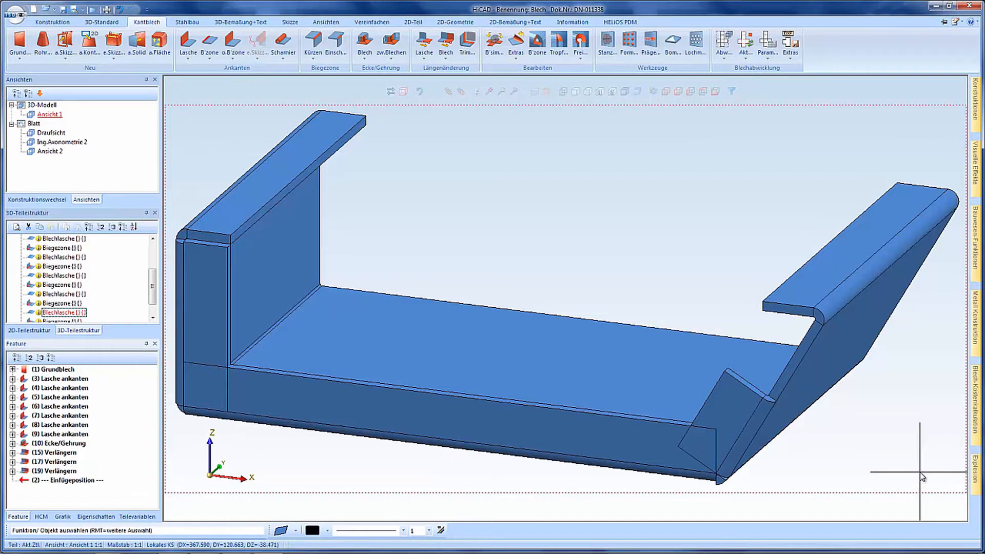
mouse_move(911, 462)
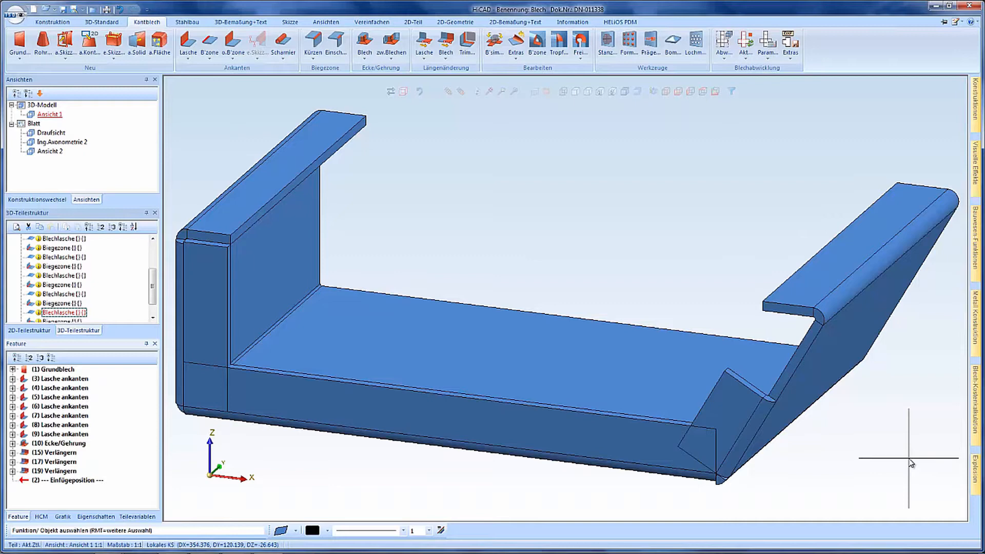
mouse_move(791, 326)
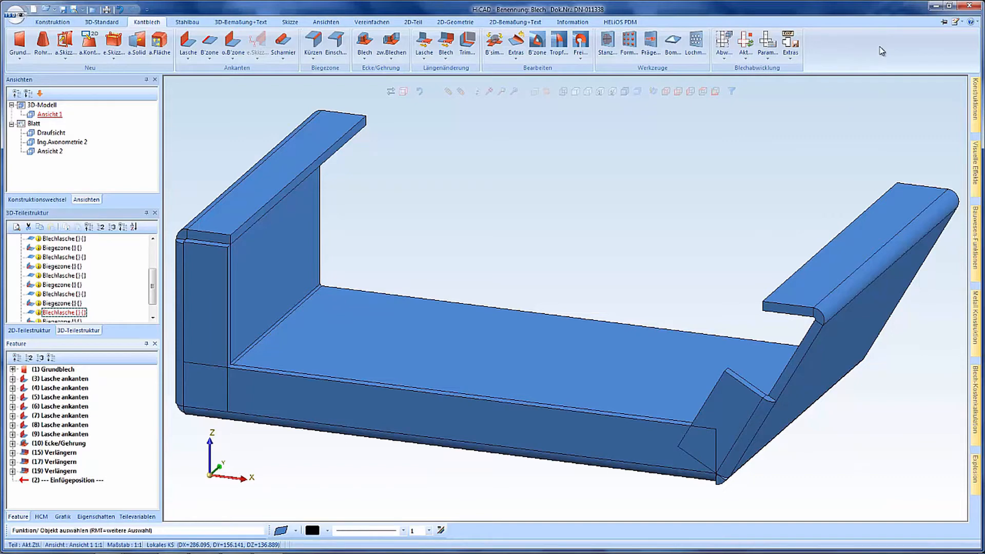
mouse_move(871, 57)
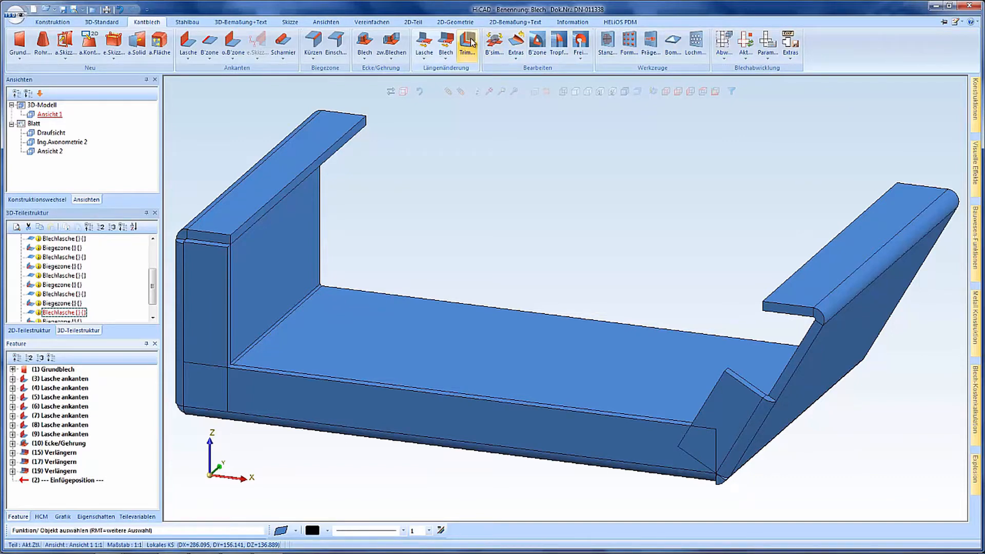
- Trim the selected flange edge of the tray to the plane with a 0.5 cut gap
left_click(466, 44)
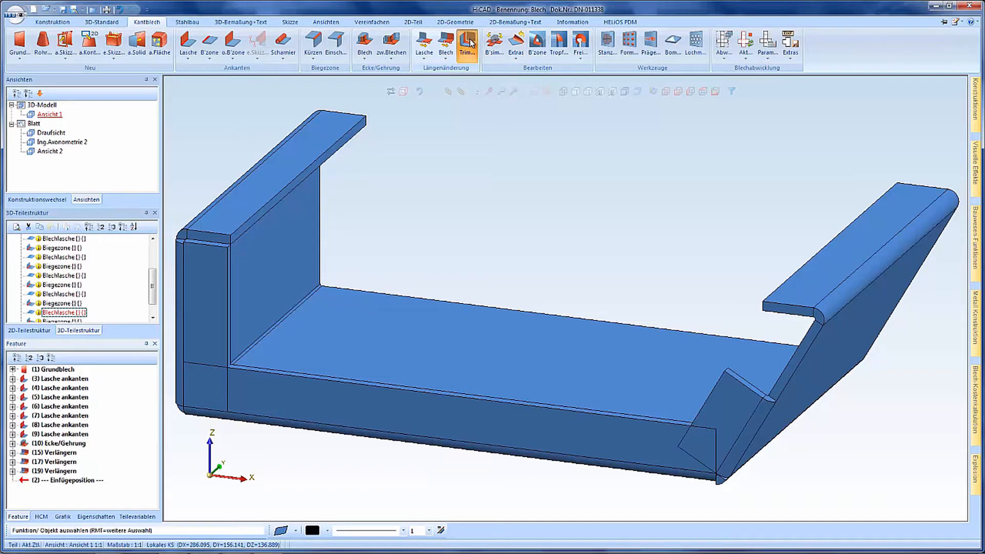
left_click(468, 43)
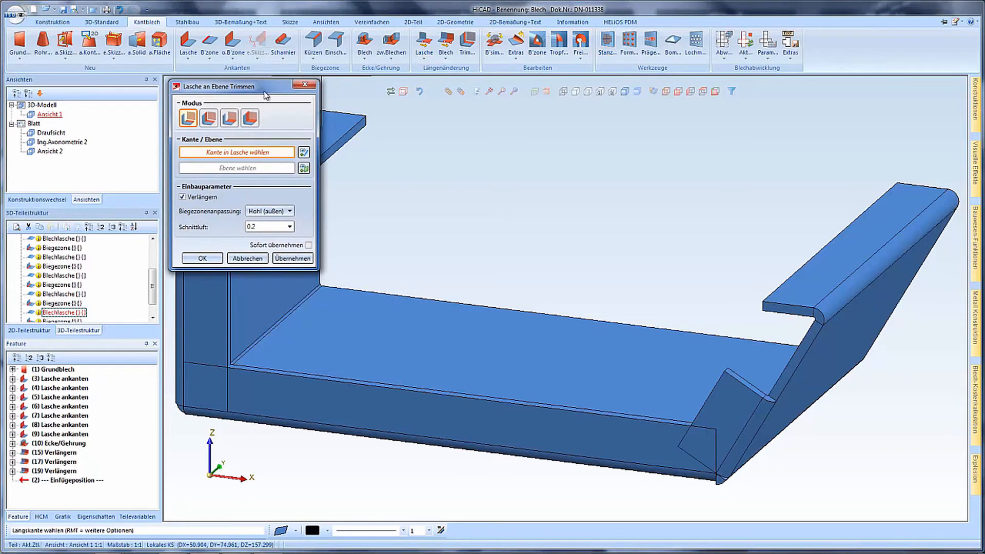
mouse_move(287, 115)
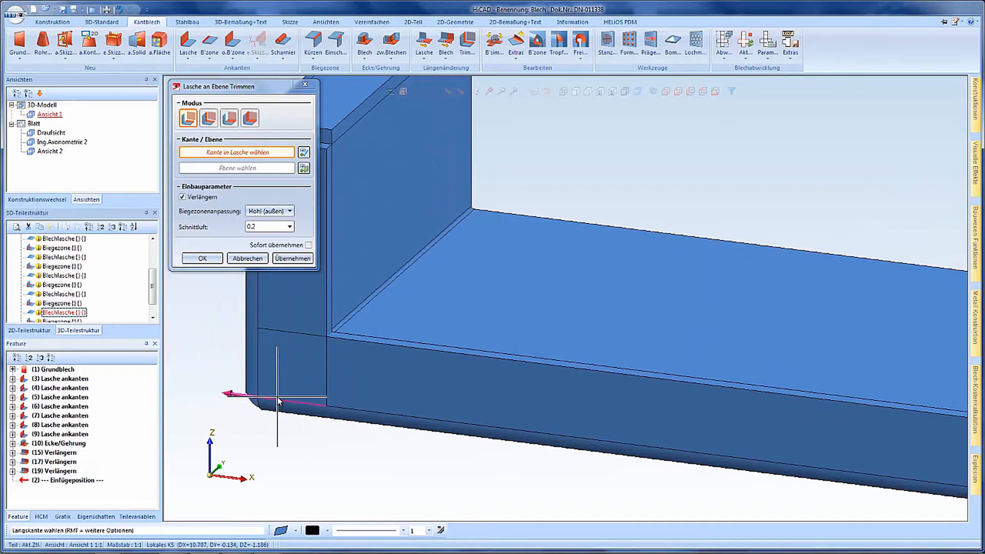
left_click(336, 330)
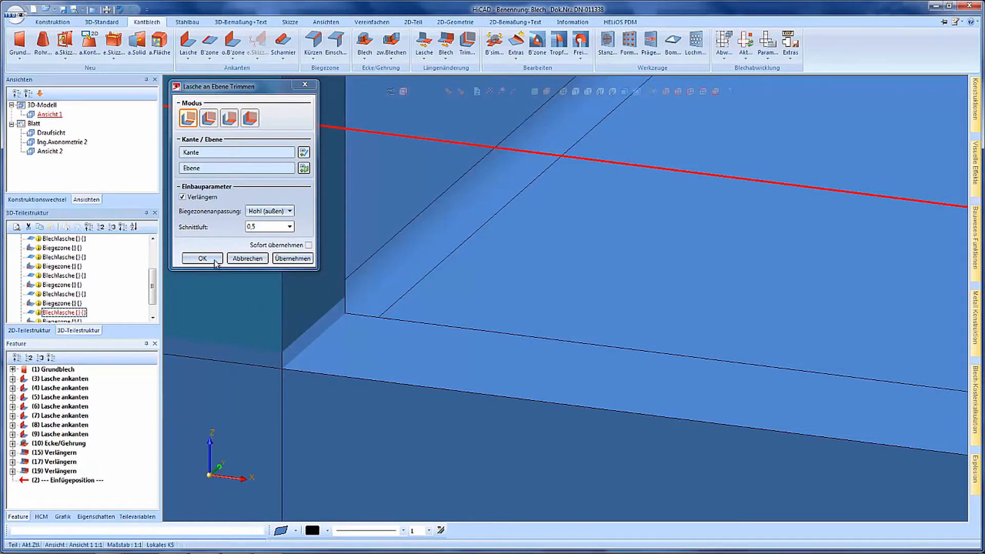
left_click(201, 258)
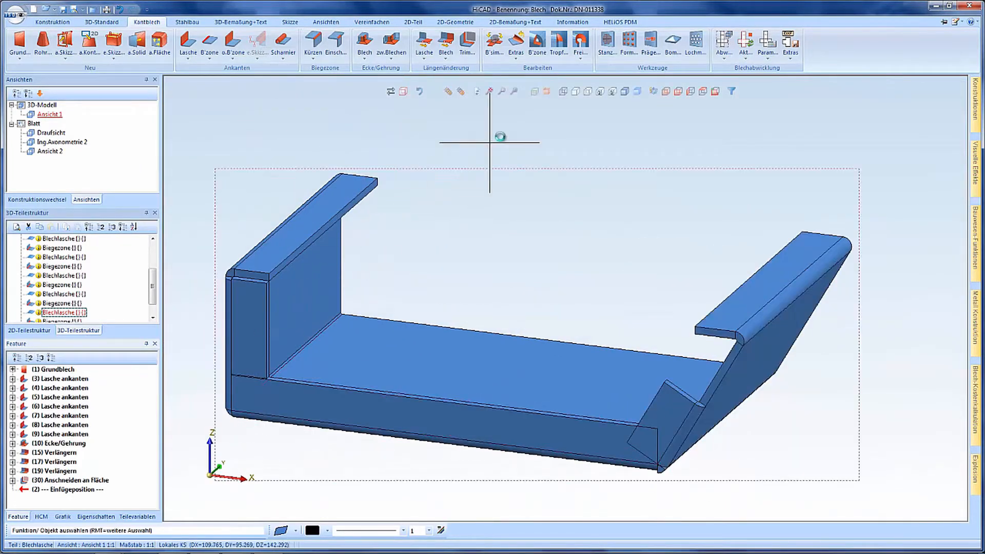
left_click(364, 44)
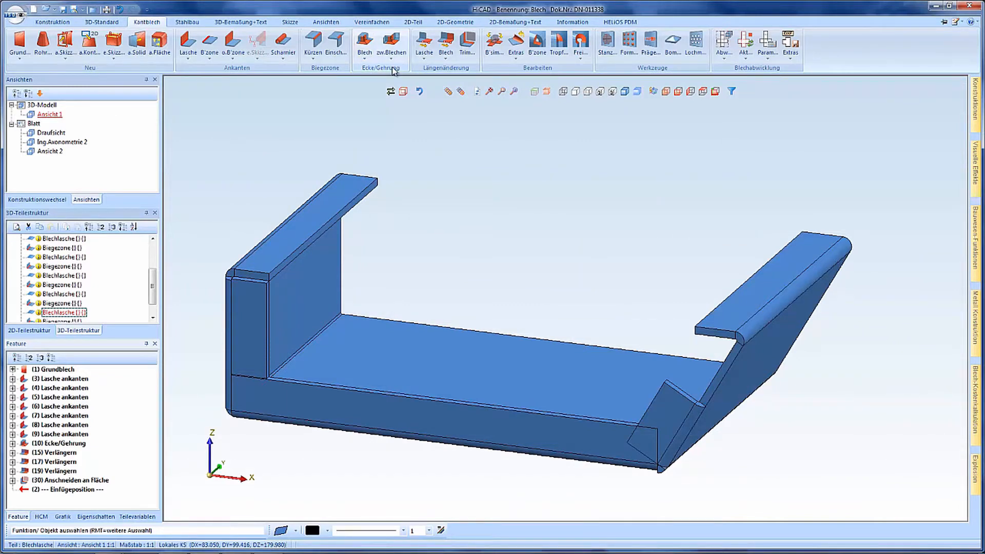
left_click(364, 44)
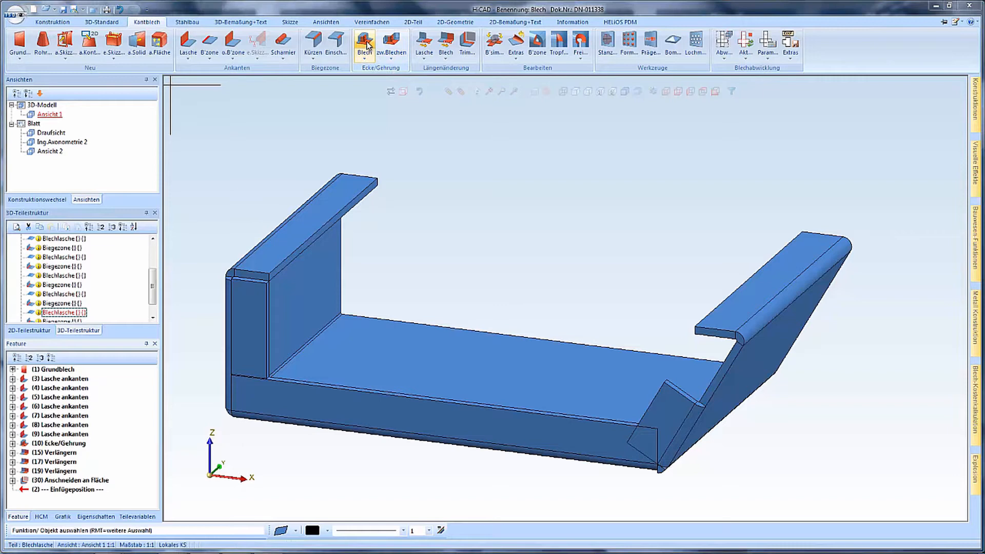
- Create a corner between the two flange edges at the slanted end with a 0.2 cut gap
left_click(364, 44)
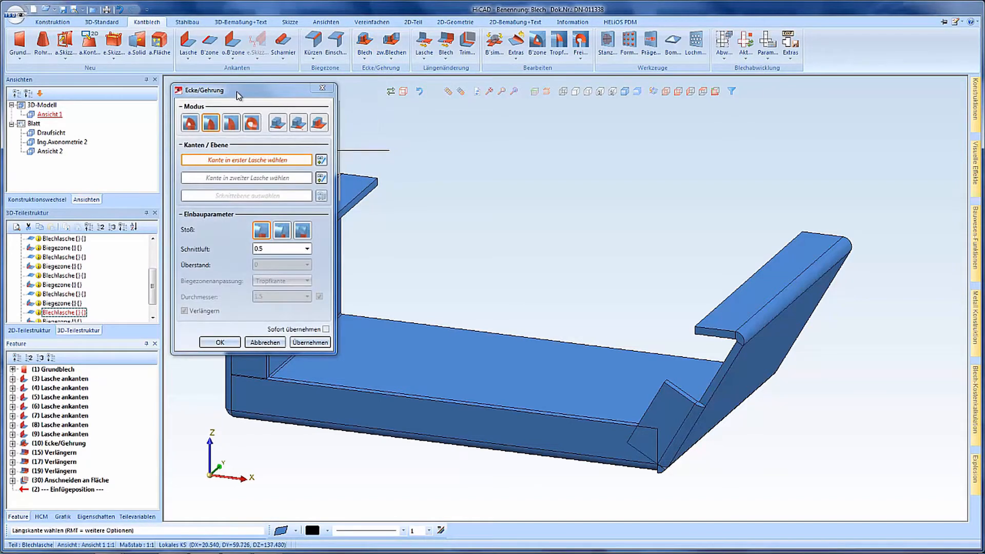
mouse_move(209, 122)
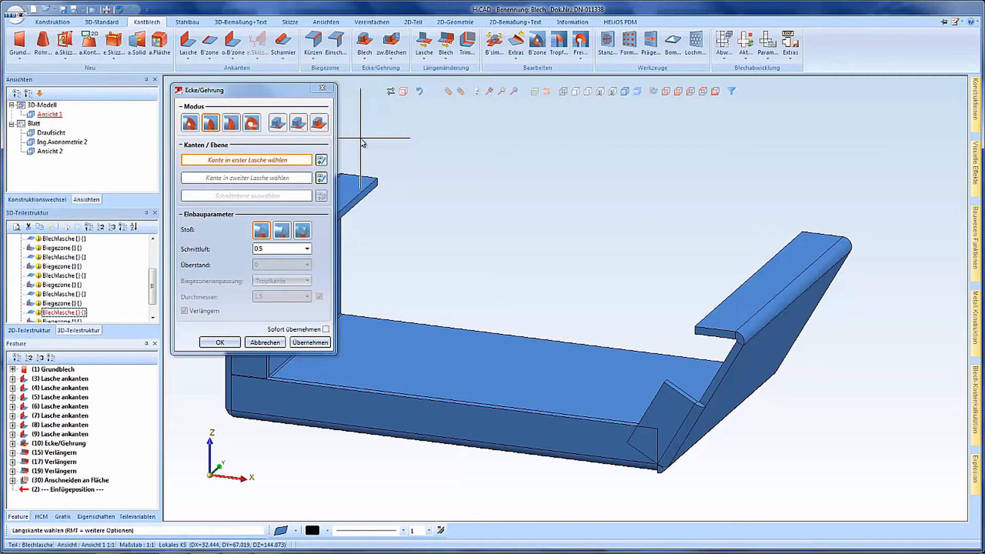
mouse_move(573, 283)
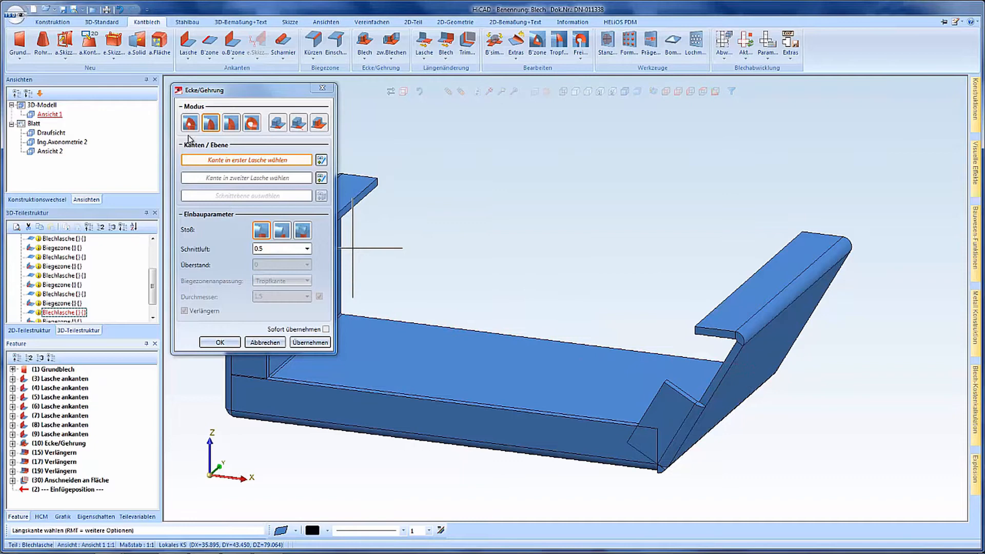
mouse_move(210, 122)
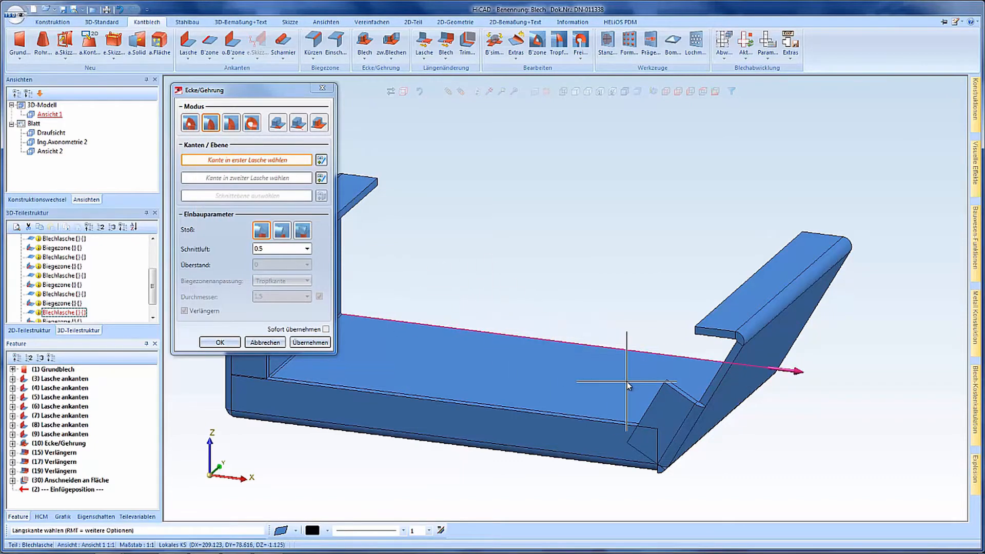
mouse_move(656, 410)
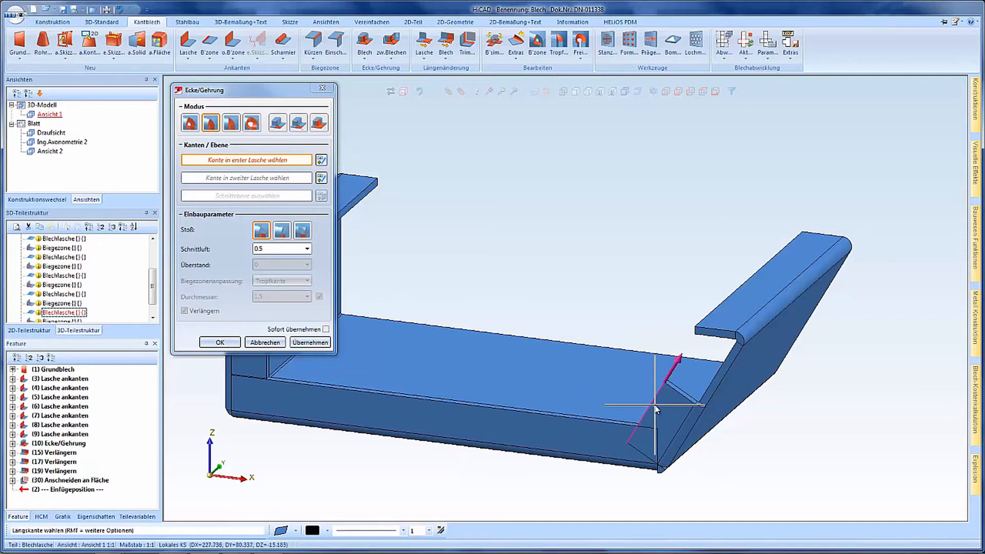
left_click(654, 409)
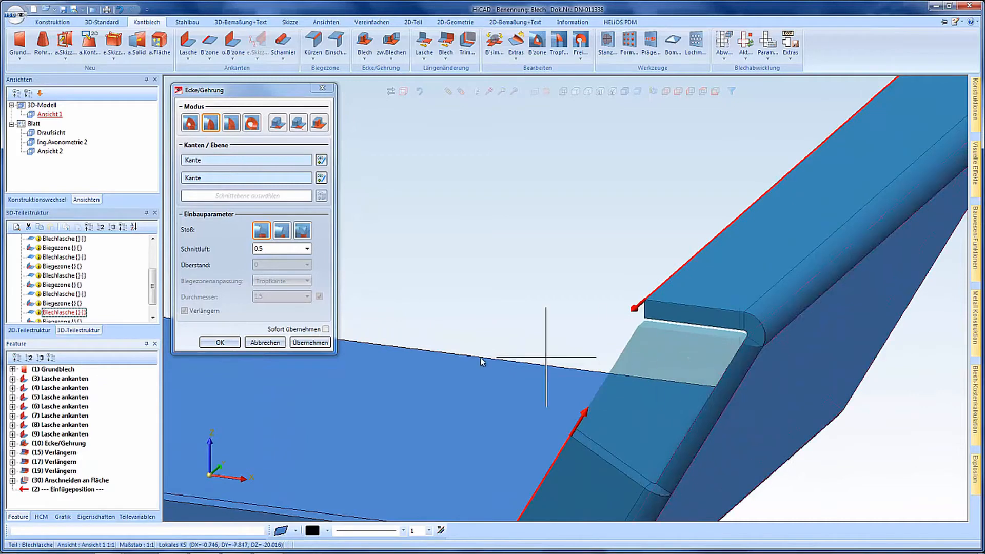
left_click(276, 248)
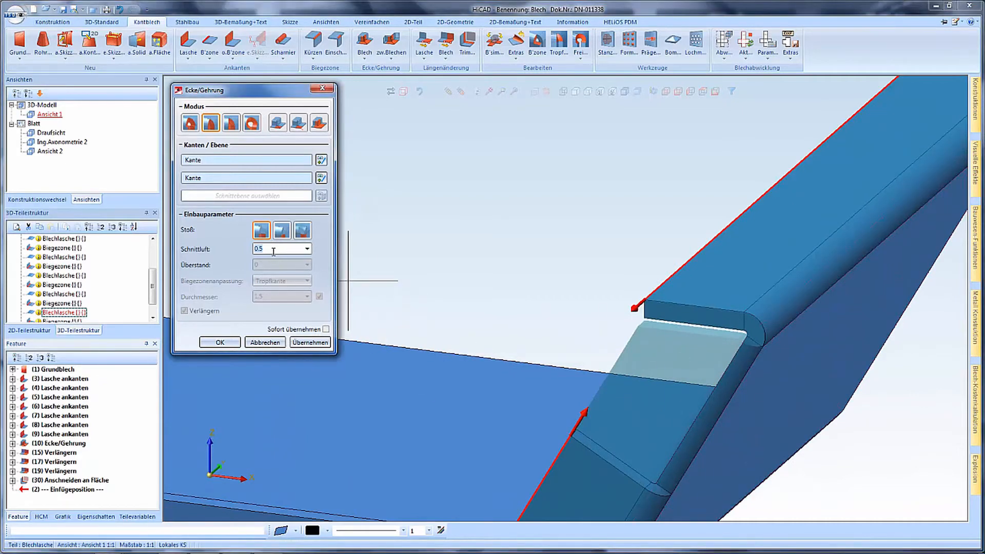
type("0.2")
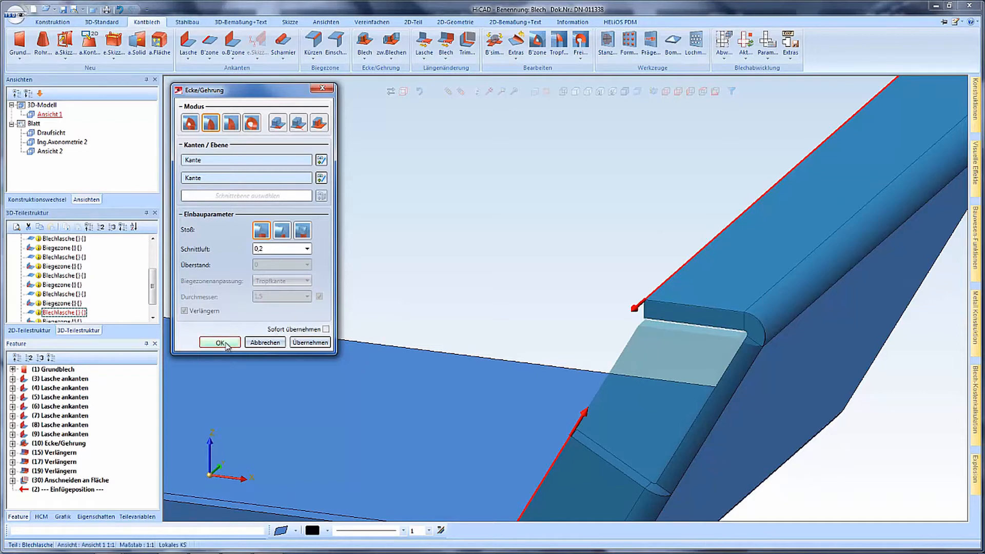
left_click(219, 343)
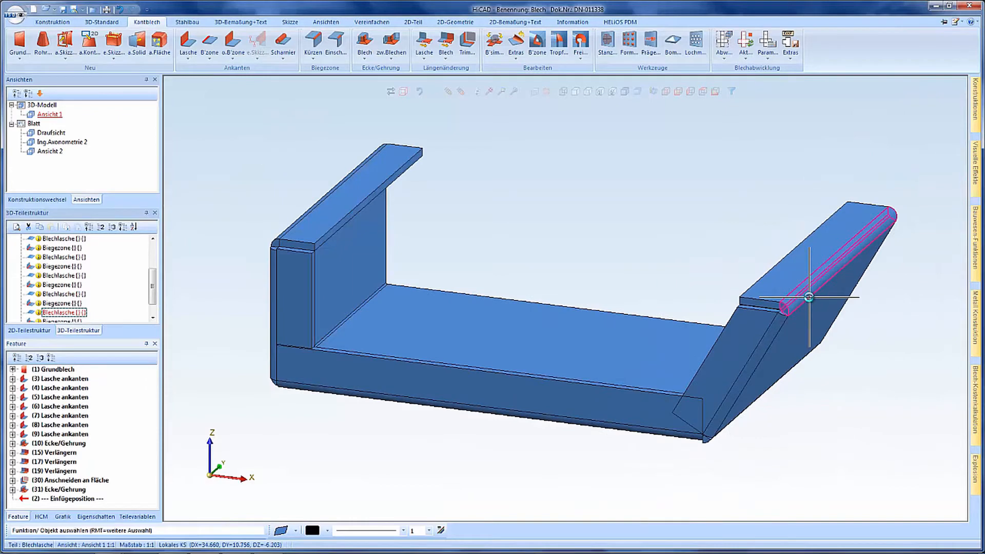
mouse_move(506, 266)
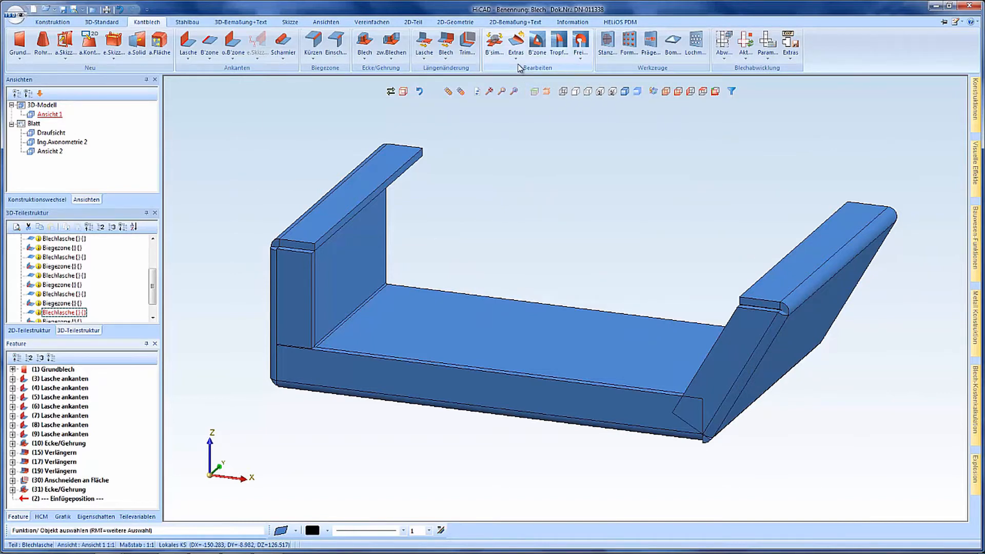
- Expand the Extras dropdown of additional sheet metal tools in the Bearbeiten group
left_click(516, 40)
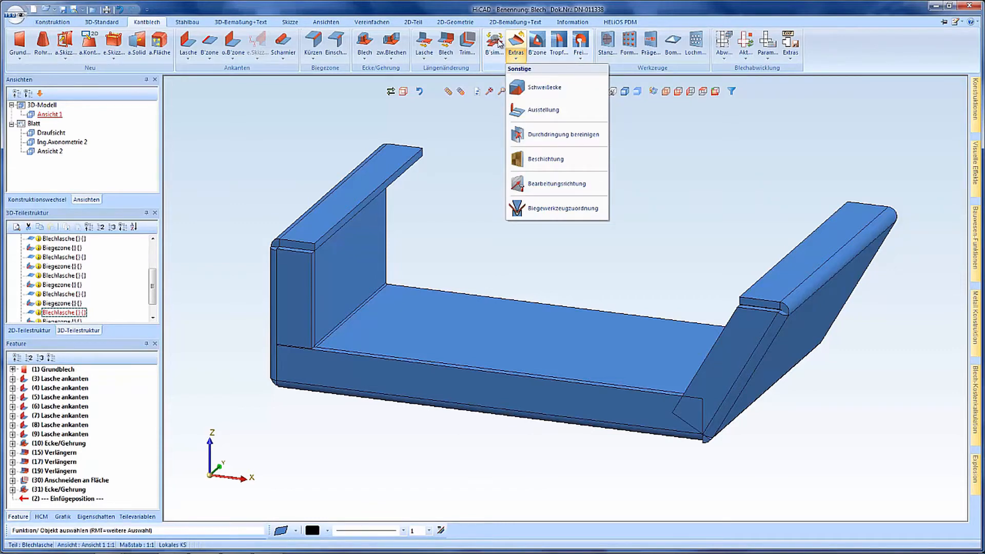
mouse_move(510, 55)
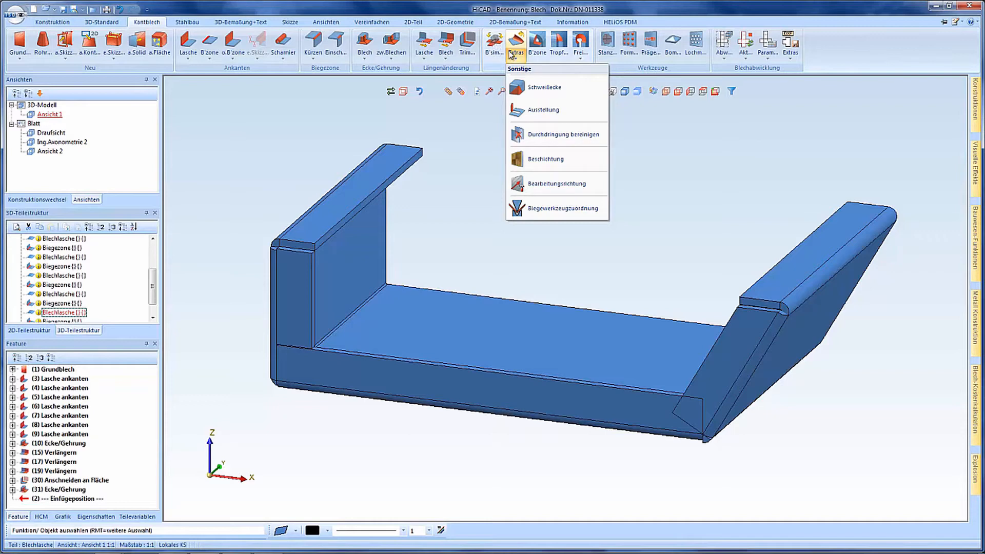
mouse_move(520, 69)
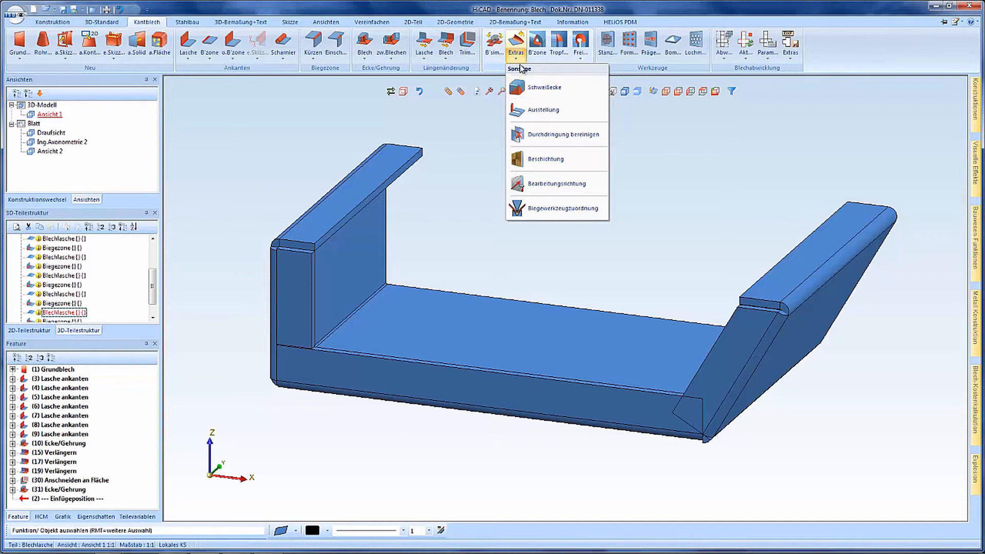
mouse_move(497, 45)
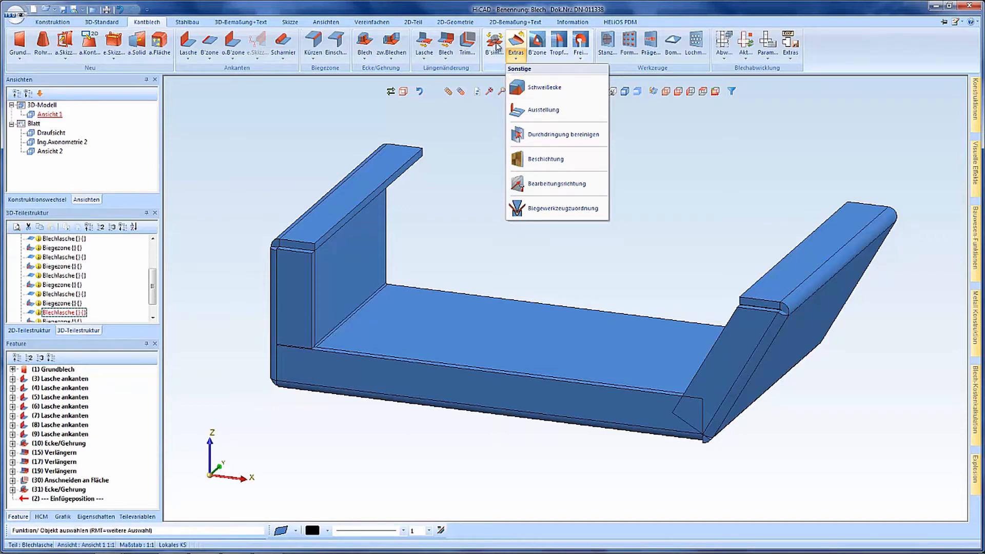
mouse_move(544, 163)
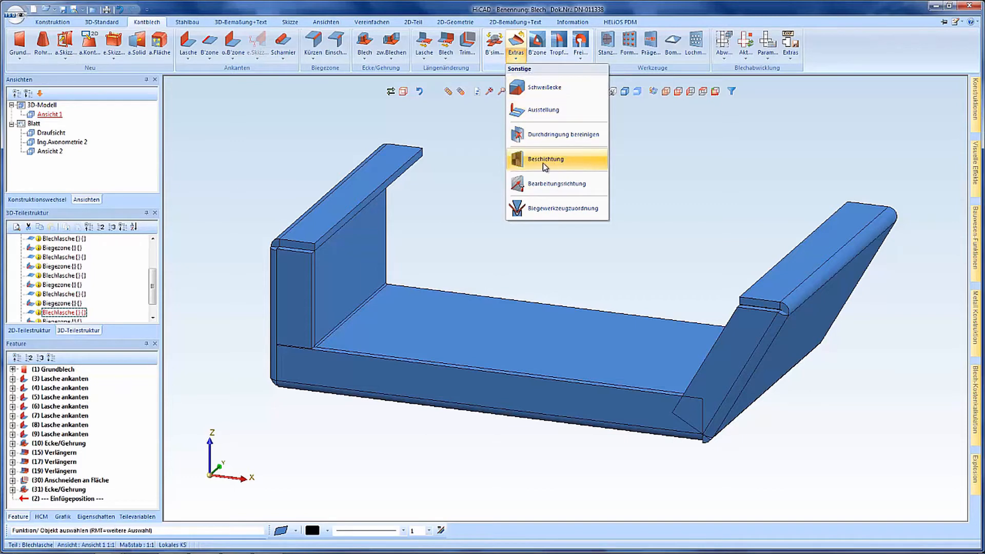
- Coat the tray's outer face with RAL 6025 Farngrün paint via Beschichtung
left_click(546, 159)
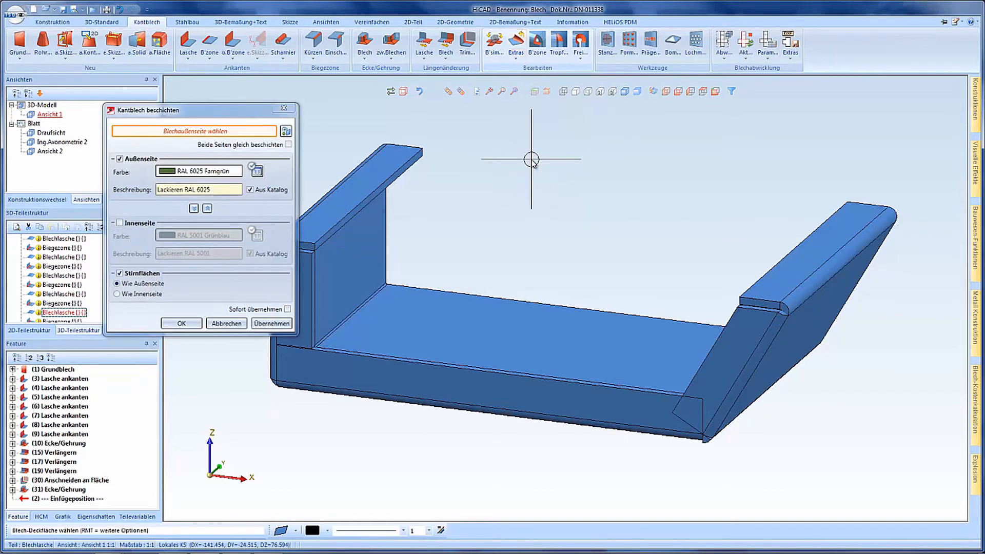
left_click(452, 336)
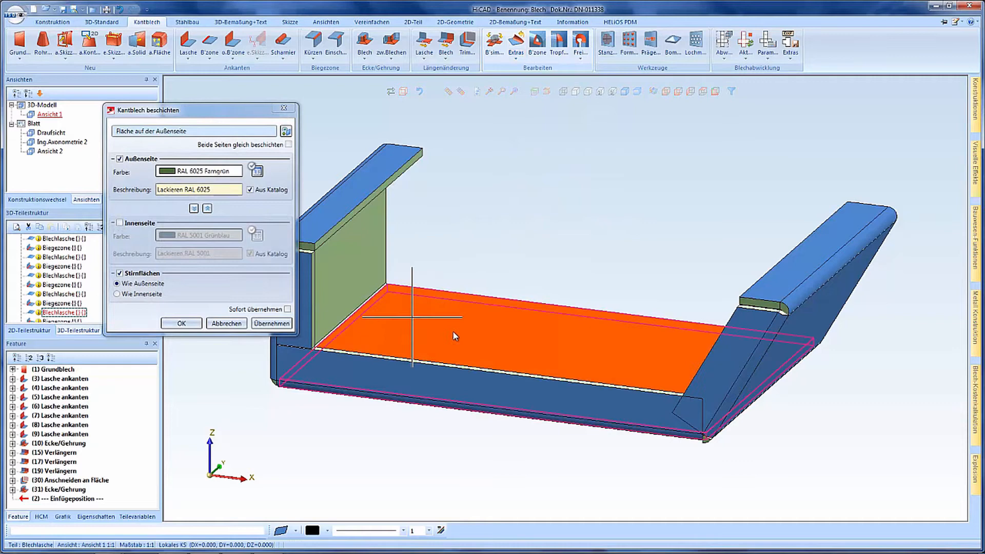
left_click(181, 323)
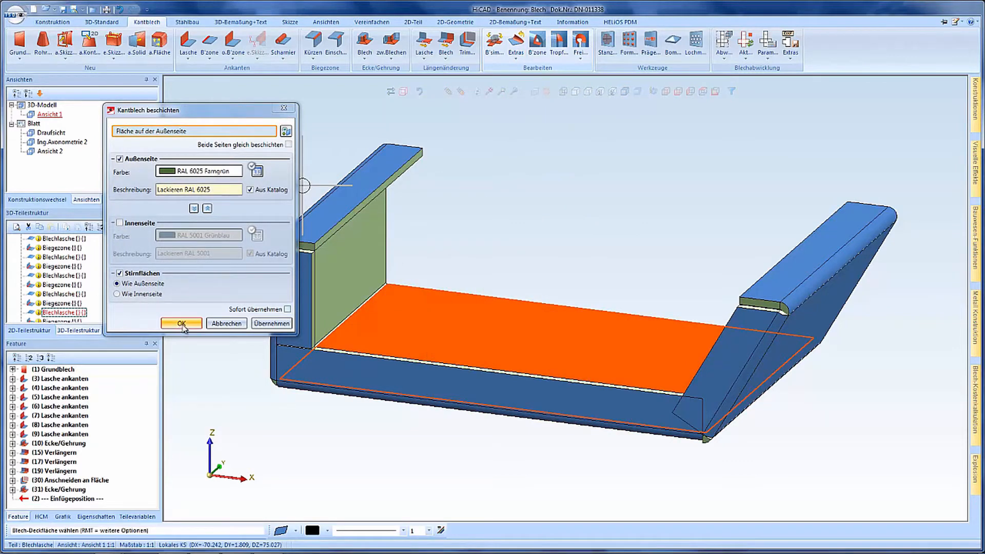
left_click(181, 323)
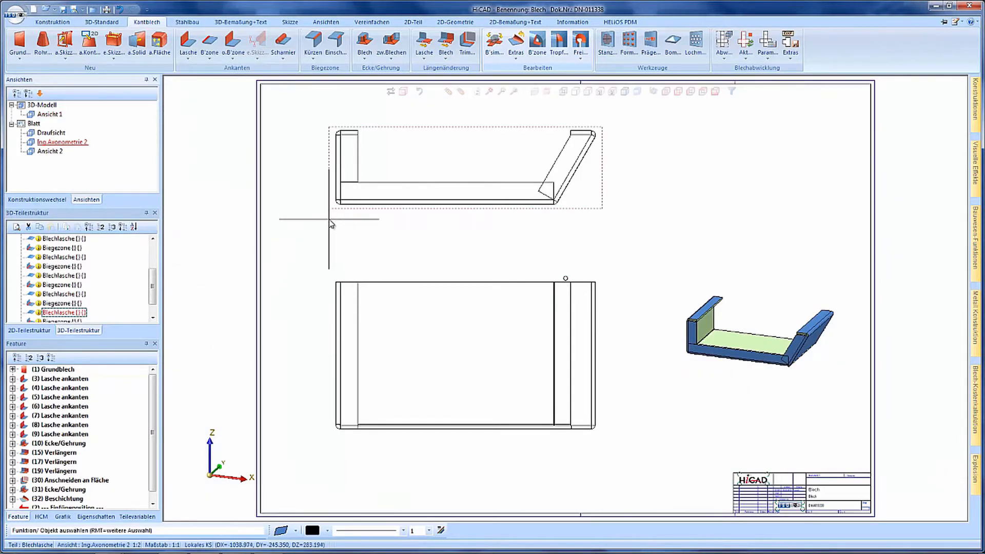
- Generate hatched section view A-A from a horizontal cut line through the Draufsicht
right_click(331, 224)
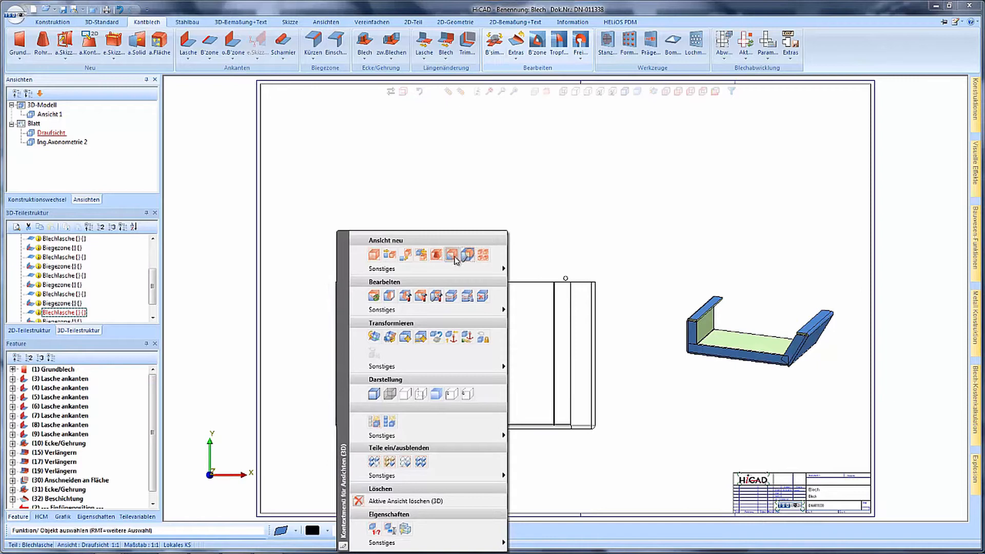
left_click(454, 255)
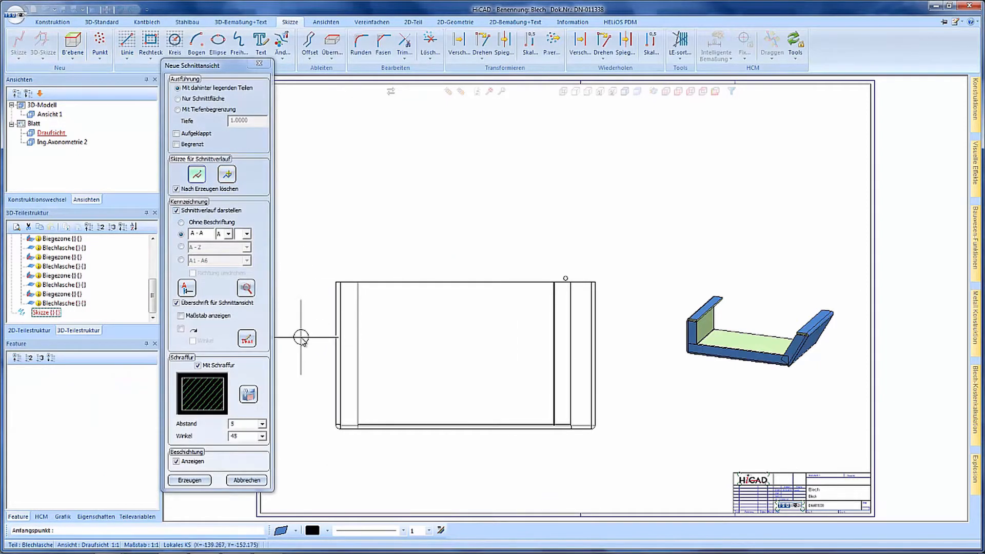
left_click(302, 337)
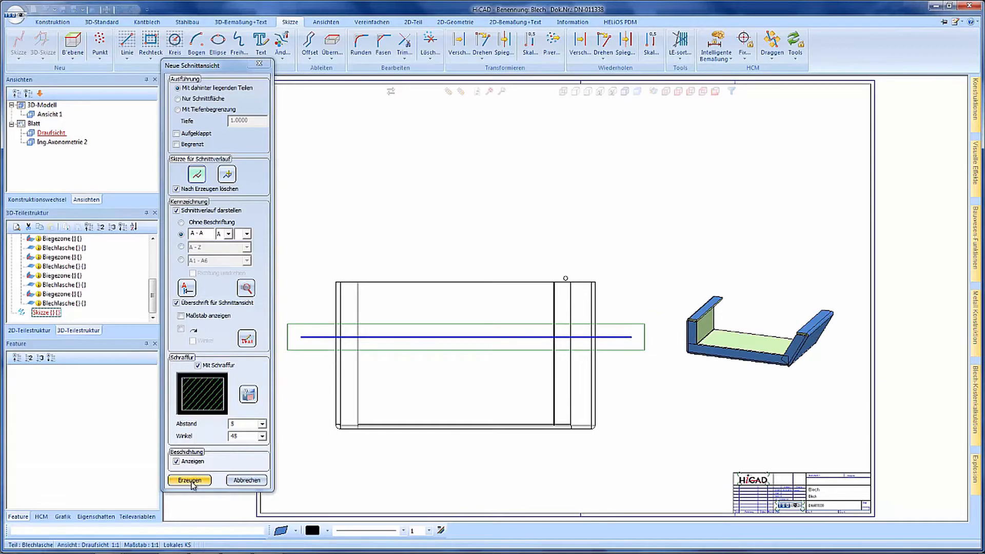
left_click(189, 480)
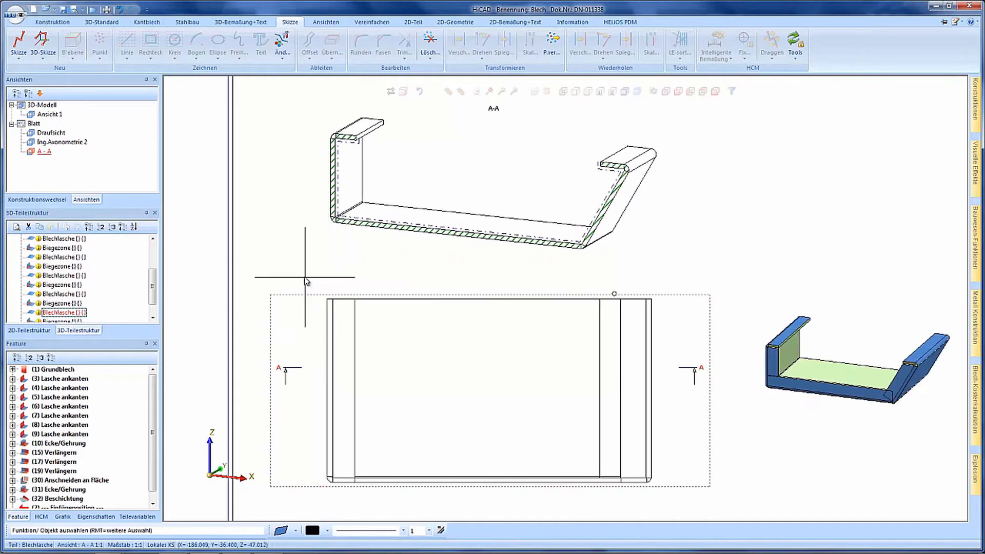
mouse_move(283, 252)
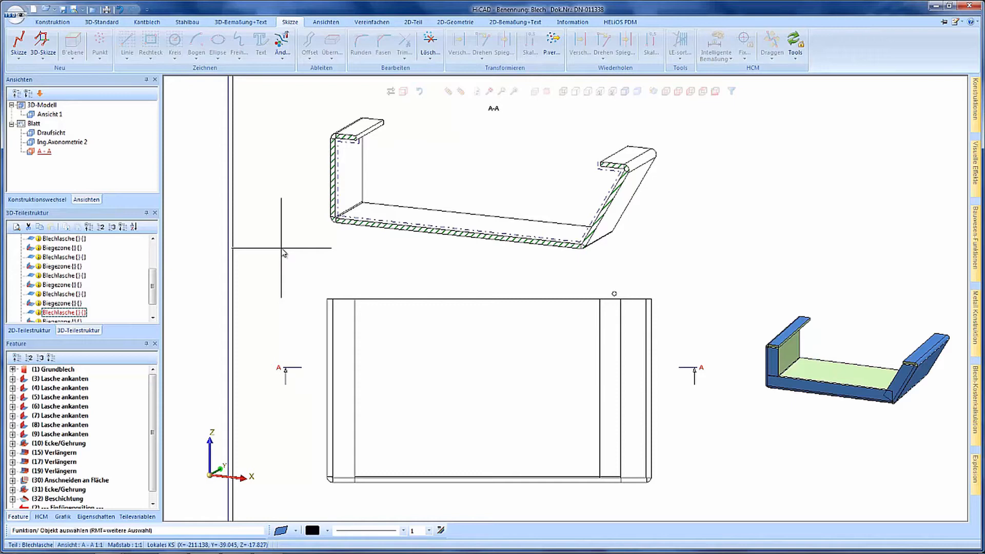
mouse_move(57, 160)
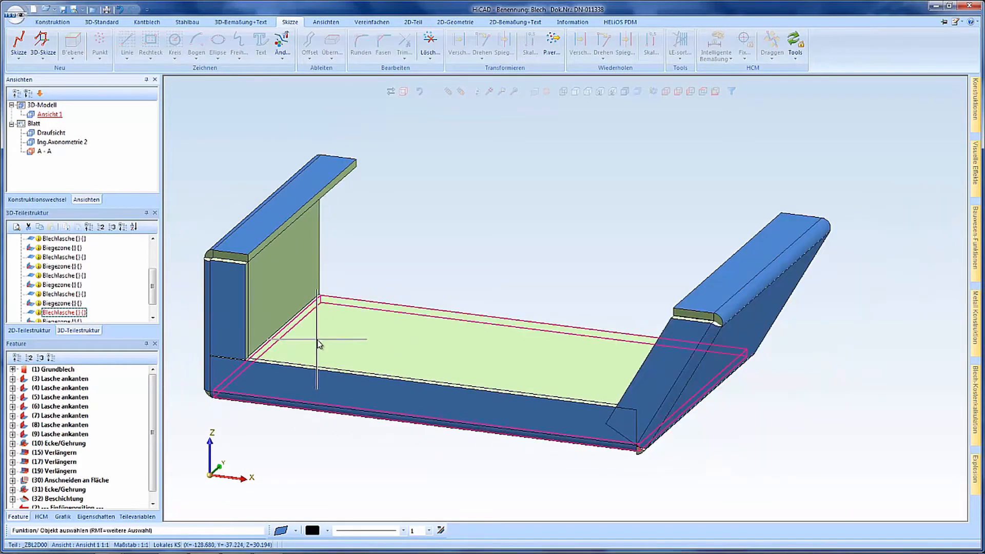
- Place the slot-shaped Formwerkzeug on the tray floor face as a formed oblong slot
left_click(147, 22)
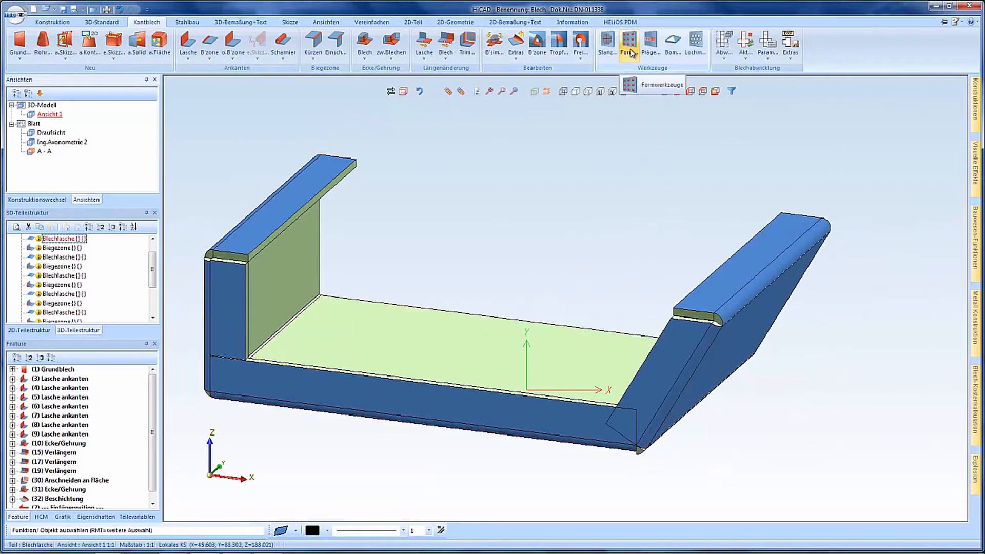
left_click(627, 45)
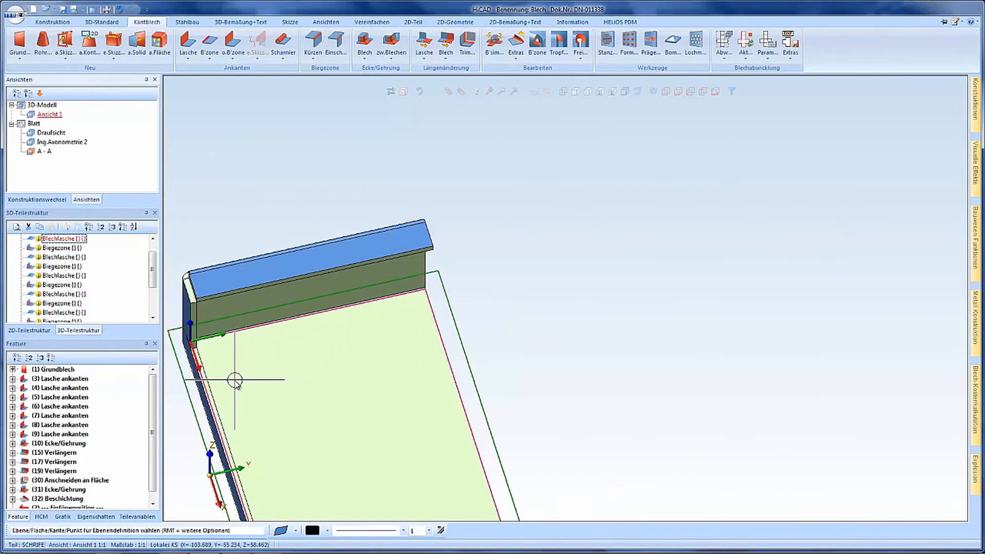
left_click(629, 44)
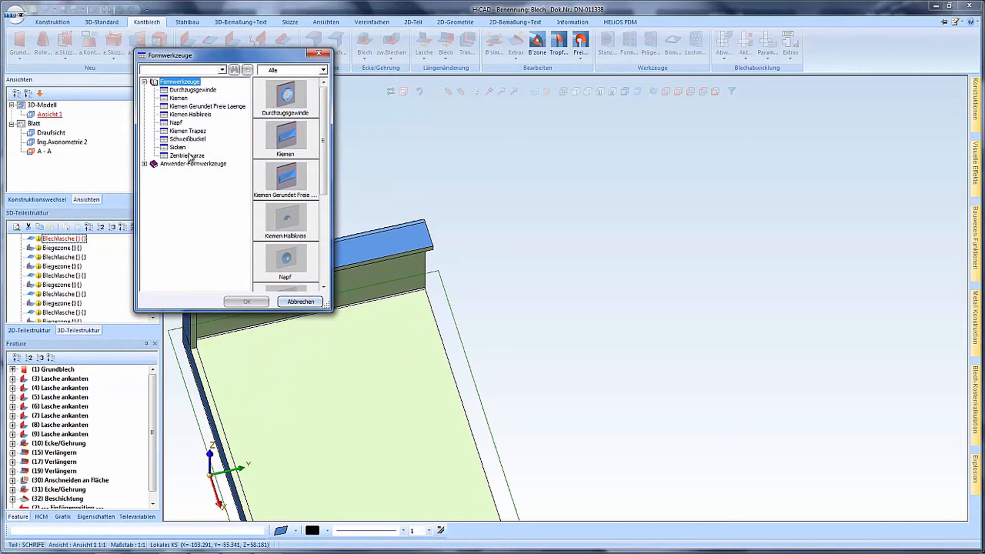
left_click(194, 163)
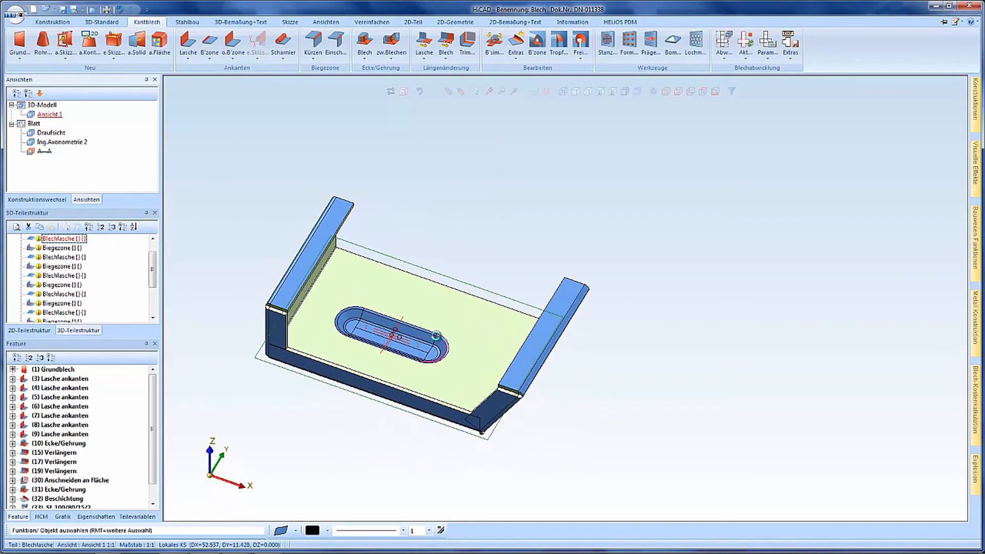
- Select the SL slot form feature in the feature history of the tray
scroll("down", 3)
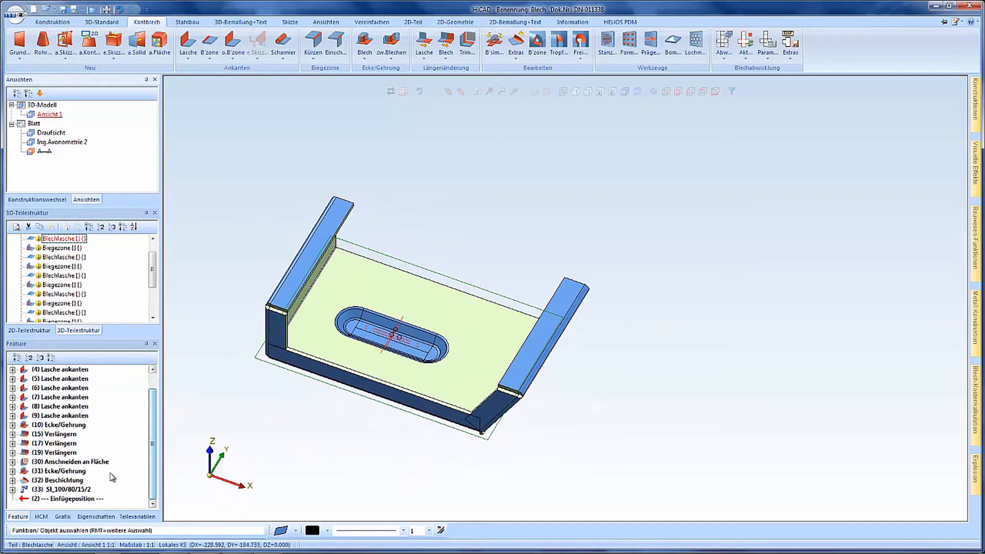
left_click(53, 499)
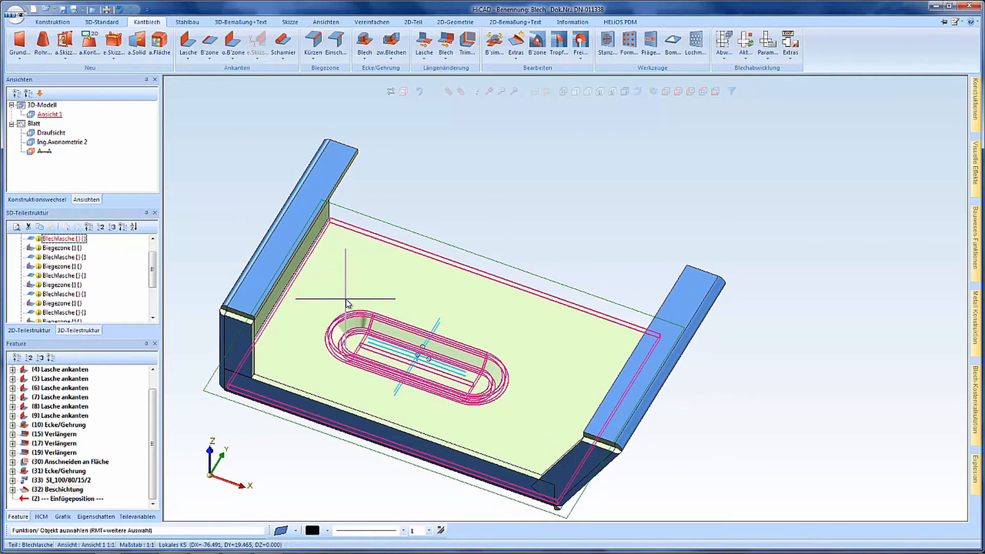
mouse_move(344, 300)
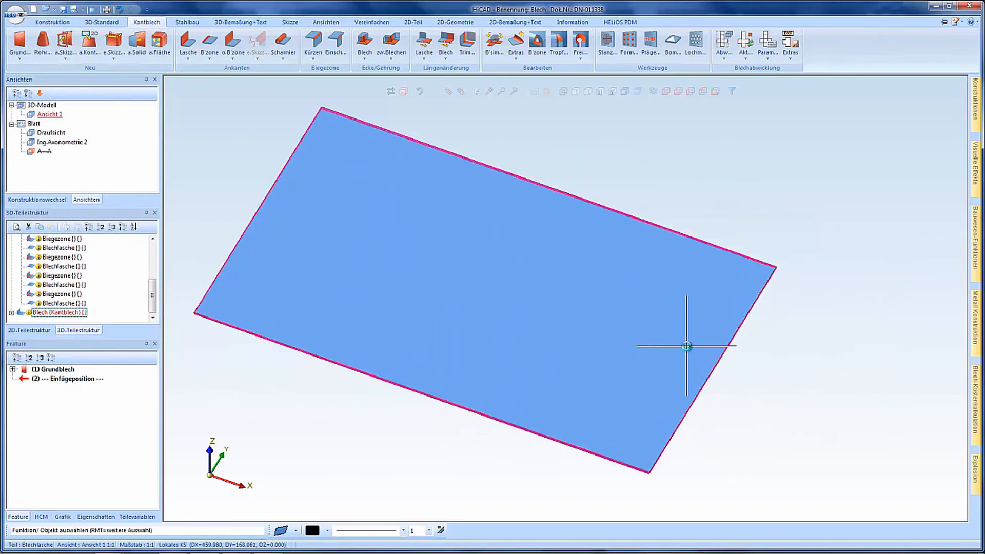
- Add an upright flange on the sheet's outer edge with Fräskantzone mode and V 135° tool
right_click(686, 346)
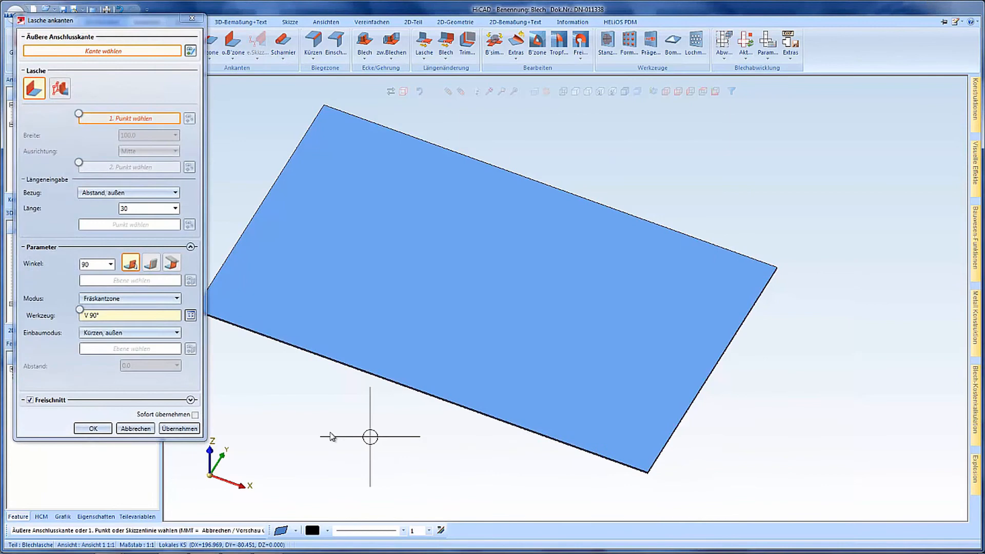
mouse_move(102, 300)
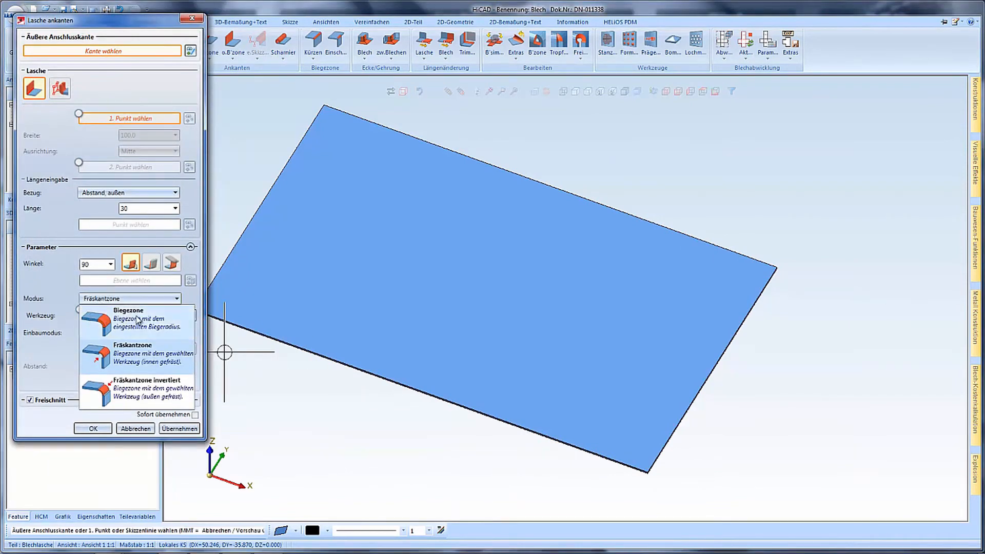
left_click(129, 317)
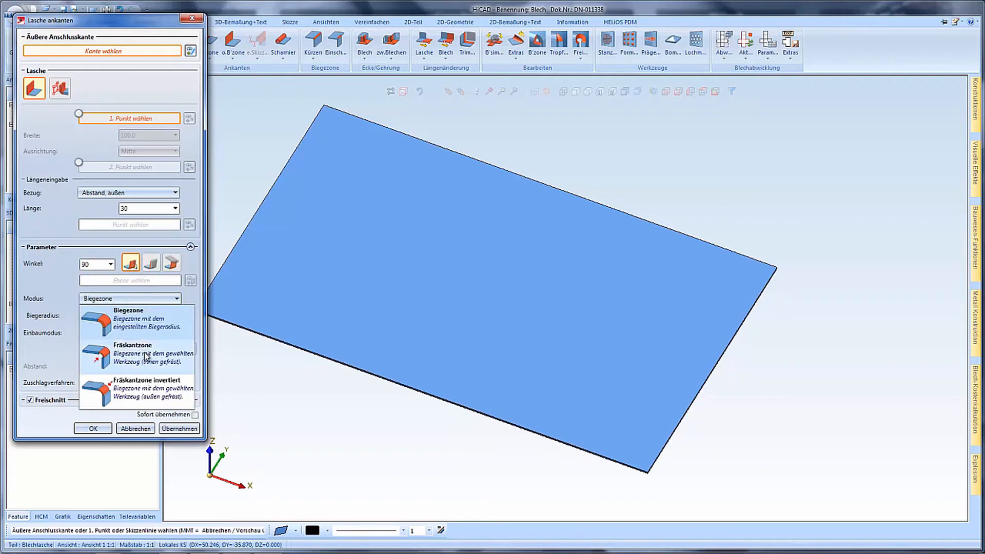
left_click(133, 353)
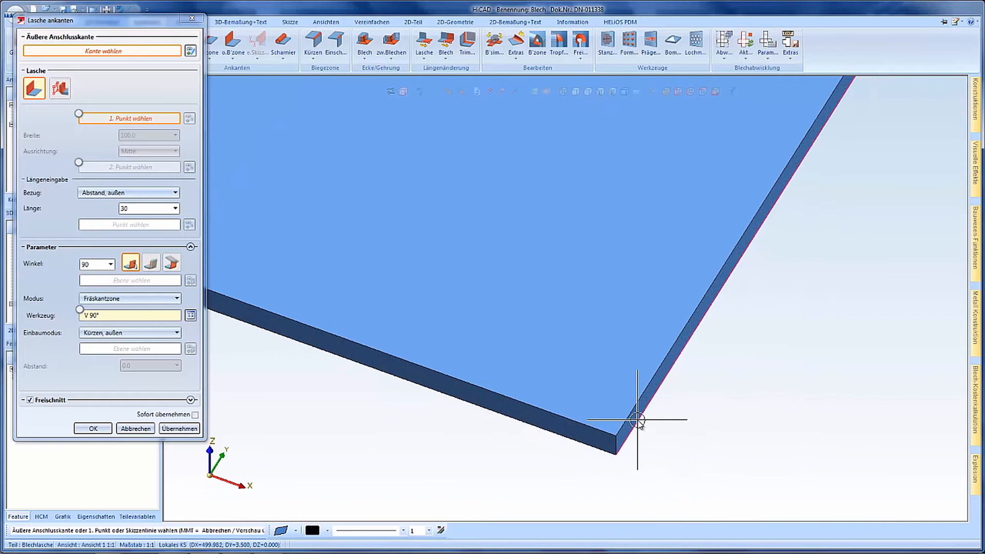
left_click(634, 418)
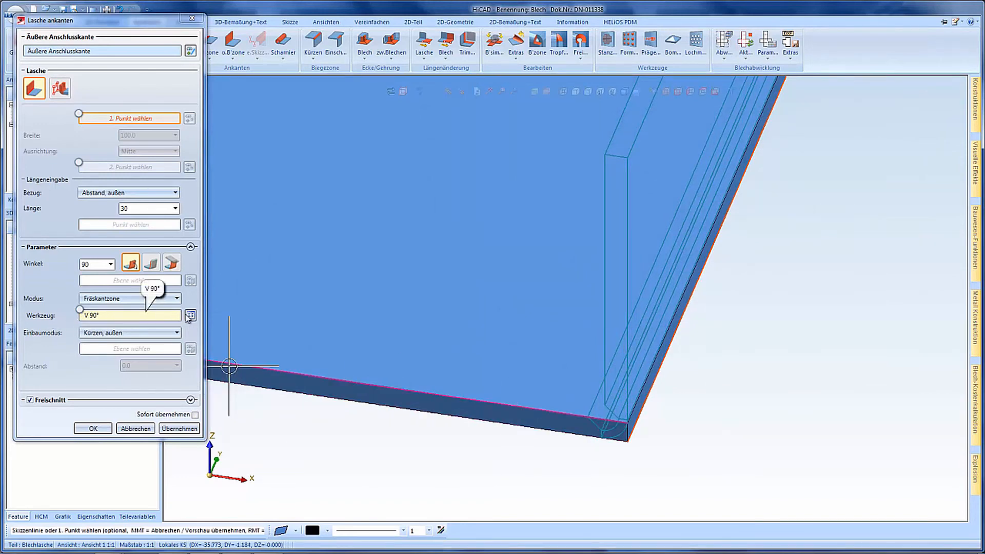
left_click(191, 315)
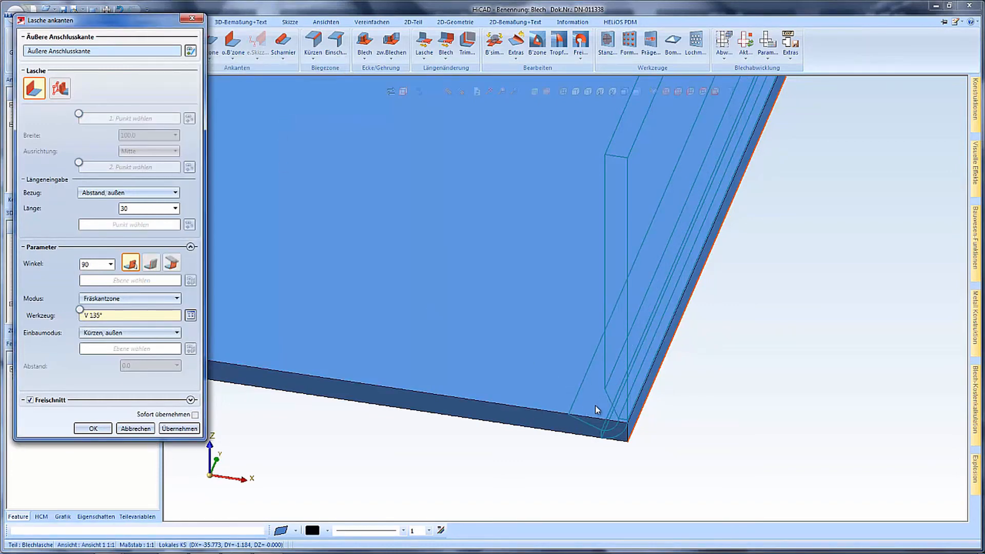
mouse_move(591, 397)
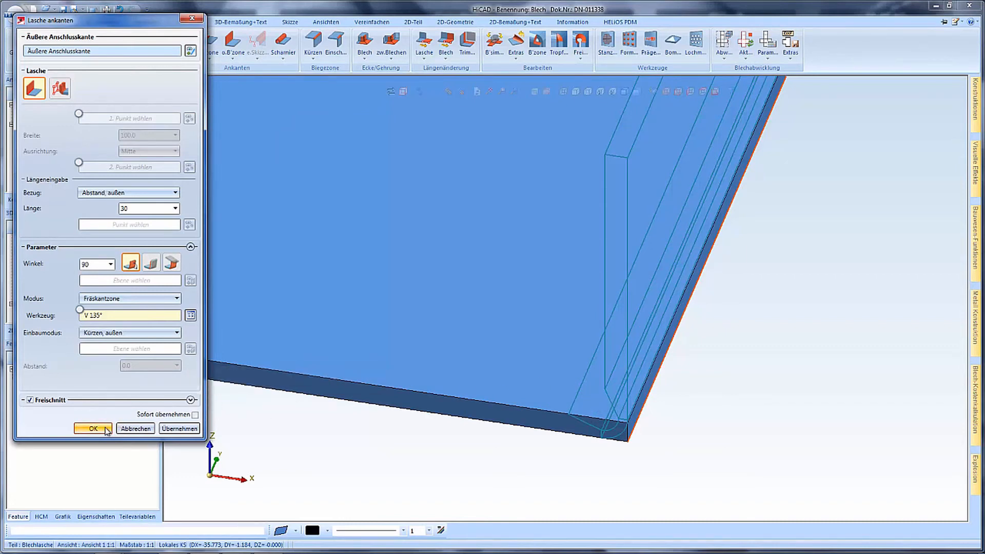
left_click(91, 429)
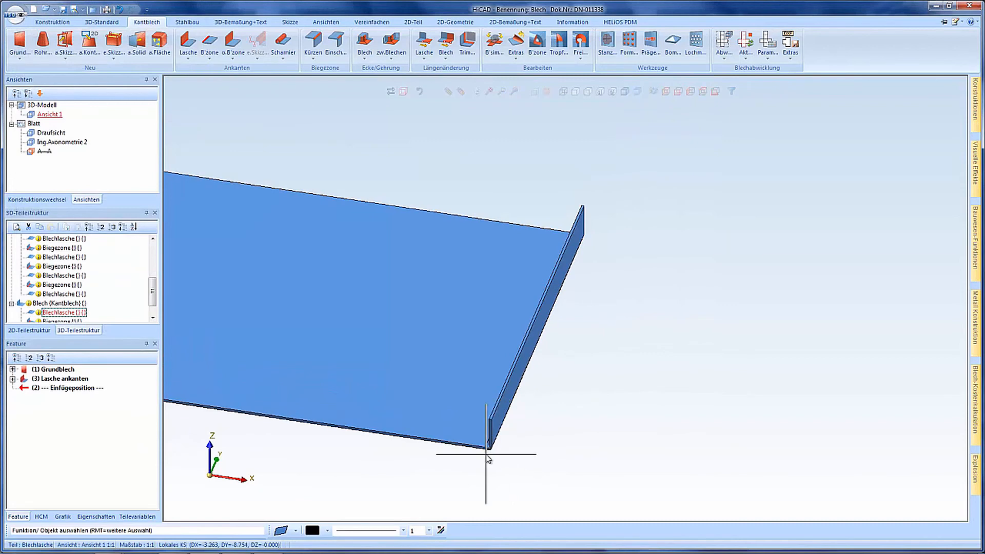
mouse_move(539, 440)
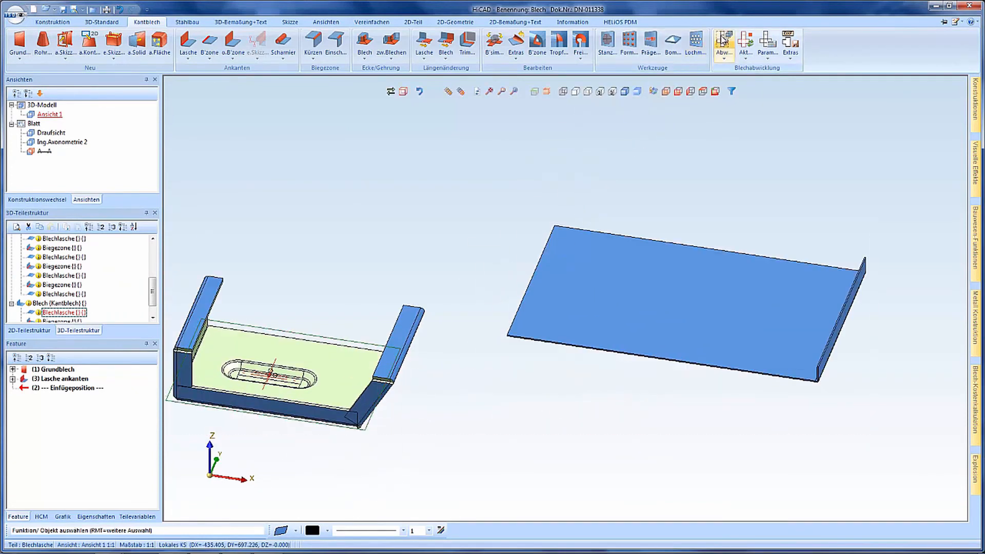
- Unfold the tray from a picked edge into a flat Abwicklung with Biegelinien shown
left_click(723, 44)
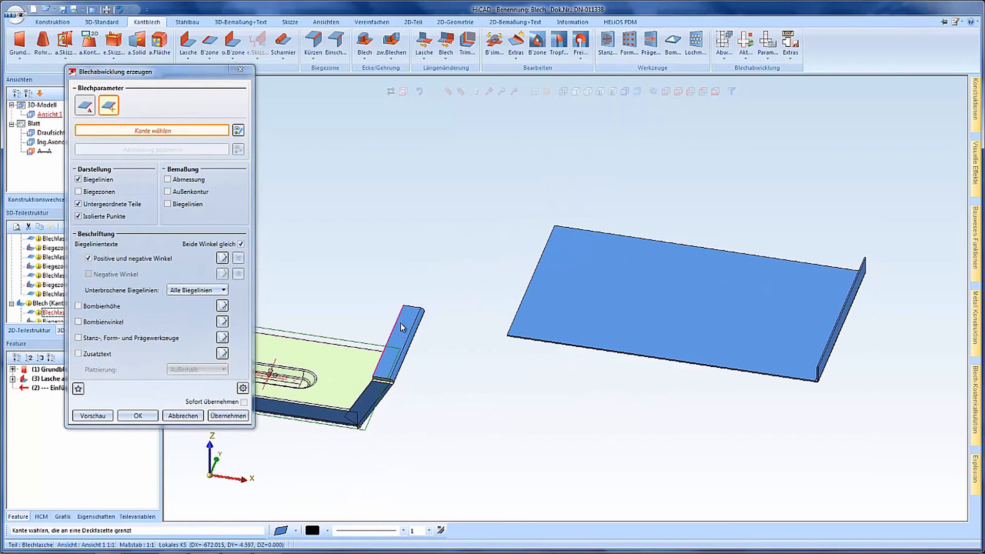
left_click(402, 326)
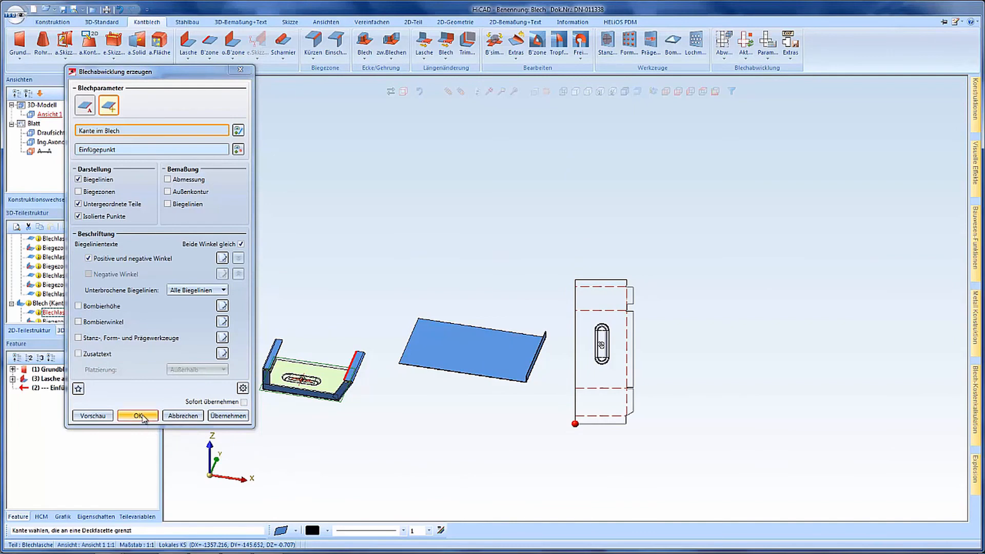
left_click(136, 416)
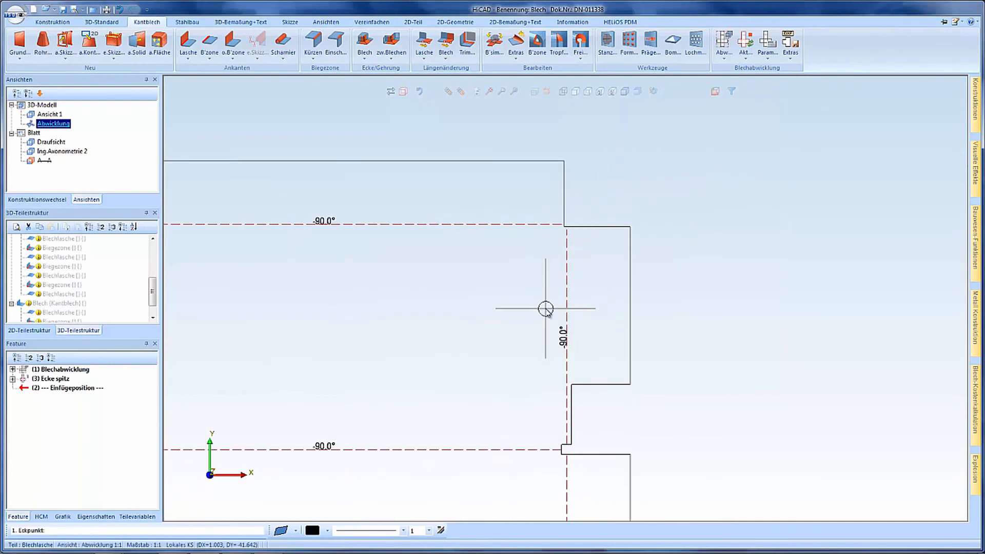
mouse_move(548, 468)
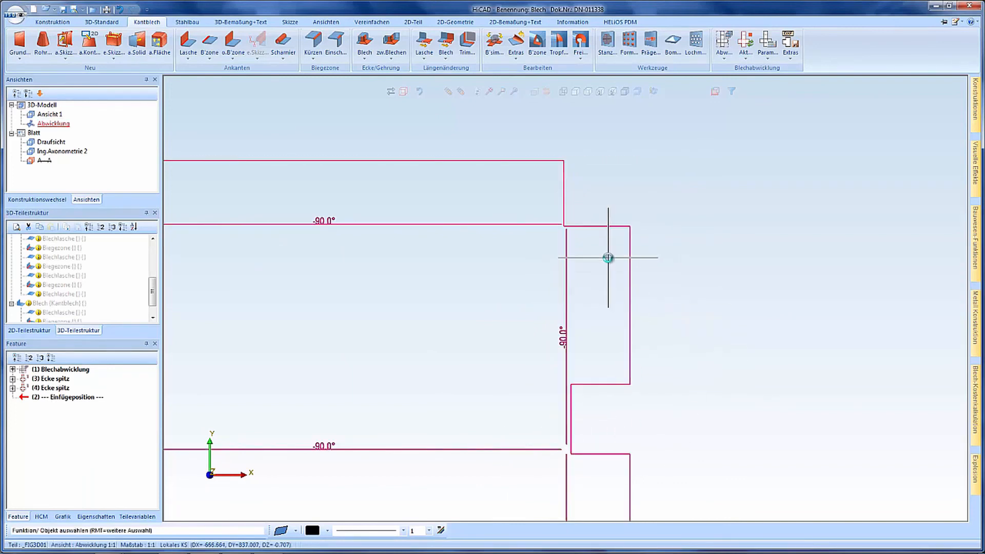
left_click(51, 379)
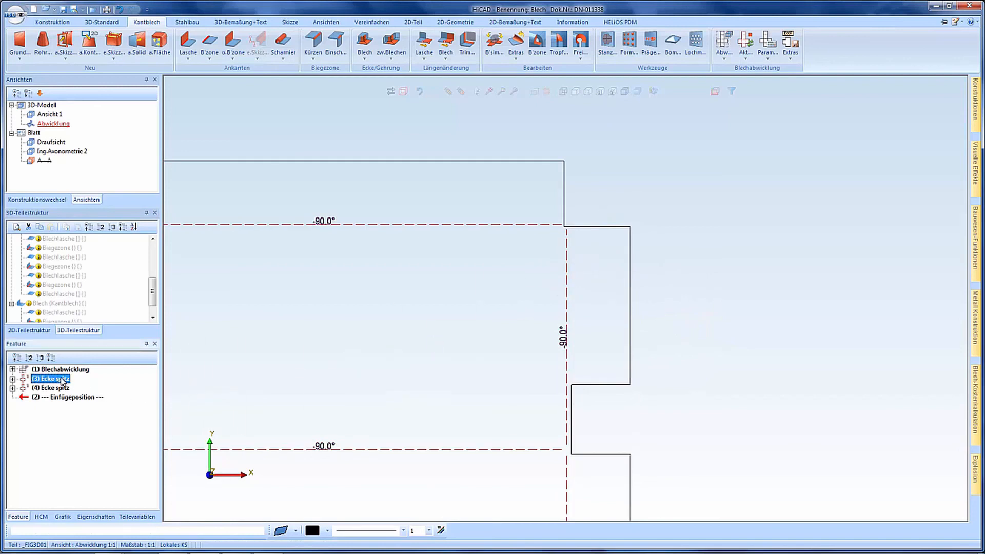
left_click(51, 387)
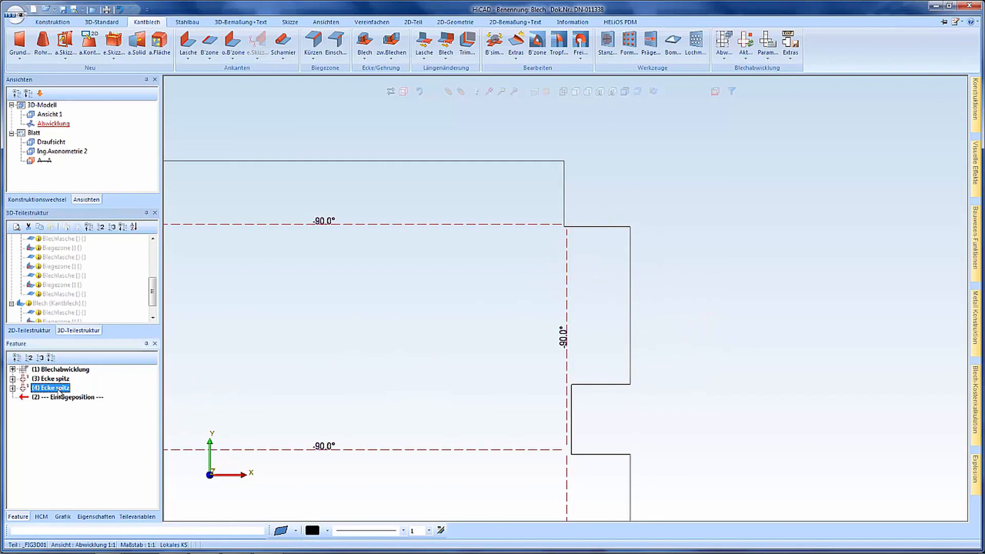
right_click(50, 388)
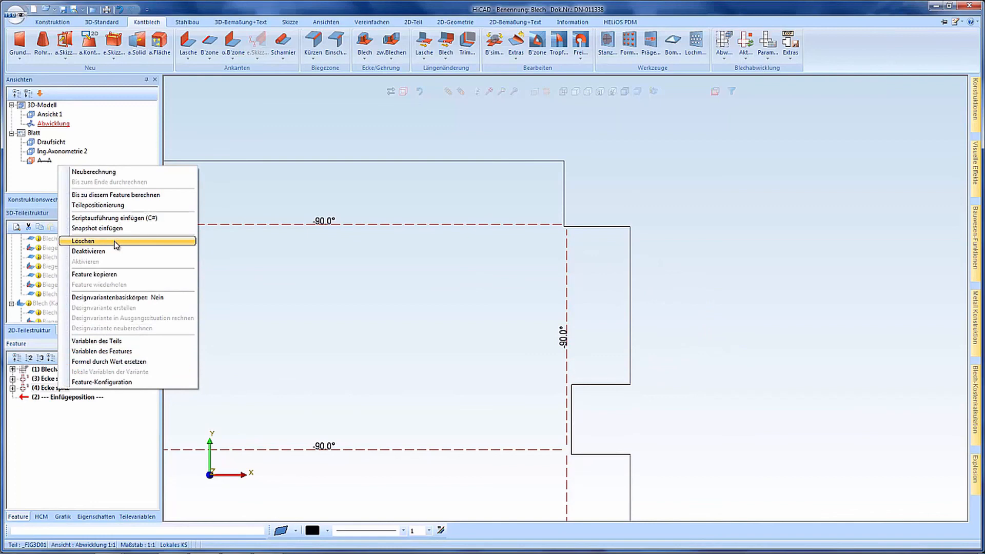
left_click(83, 240)
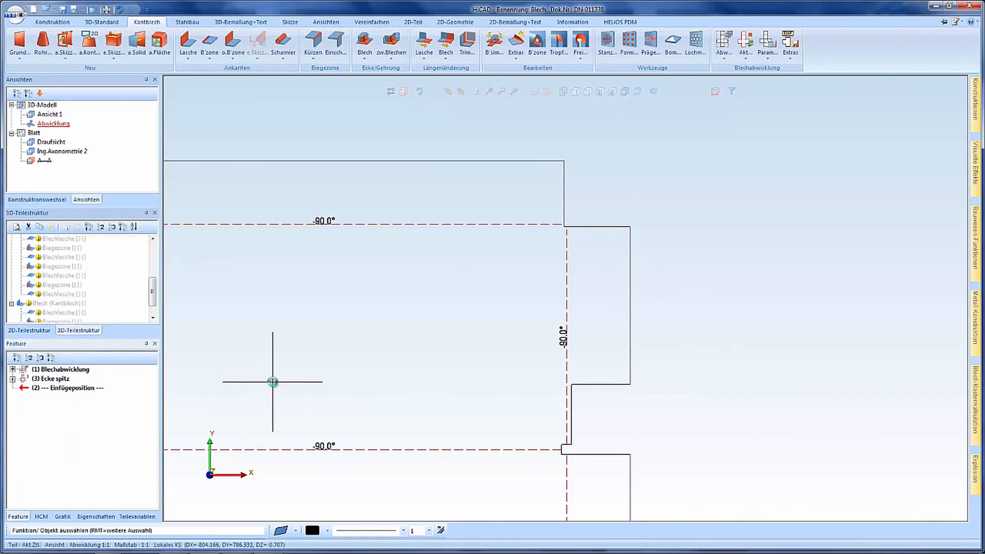
mouse_move(760, 279)
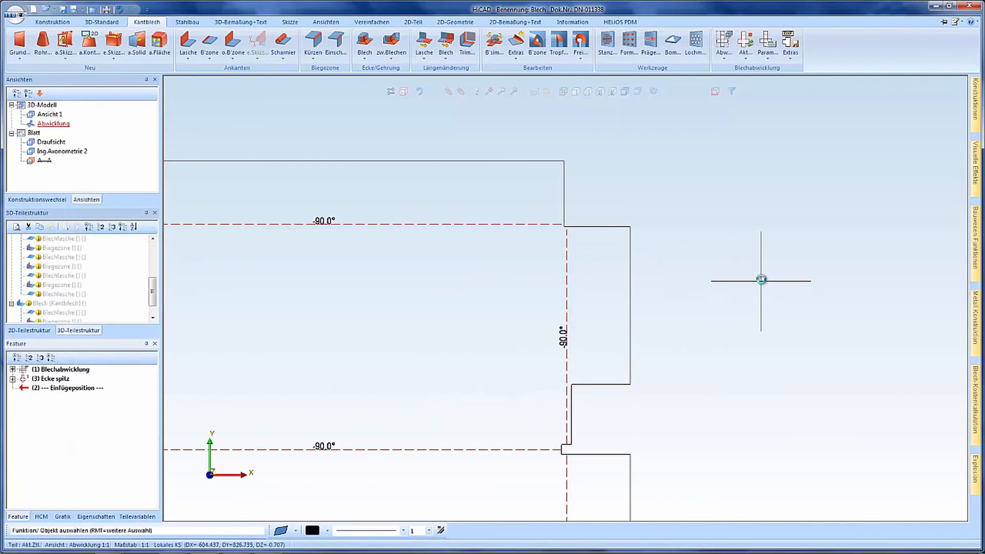